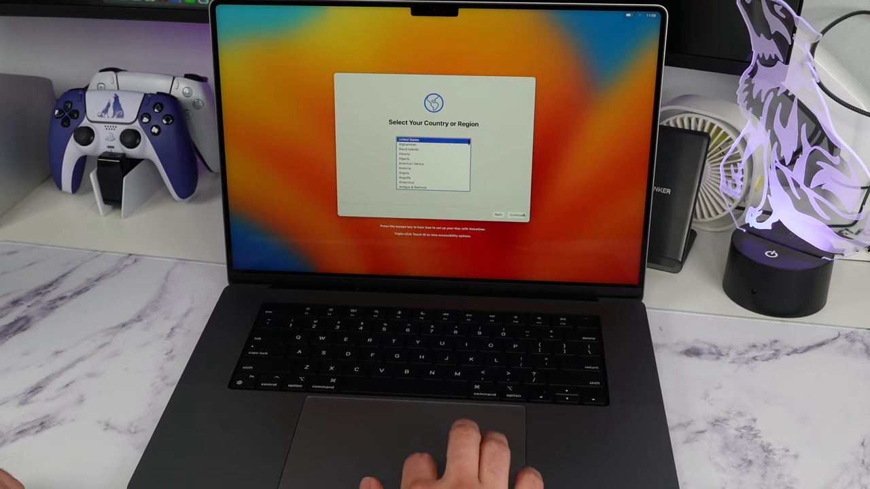
# Choose the country or region and continue past the early setup screens
pyautogui.click(517, 213)
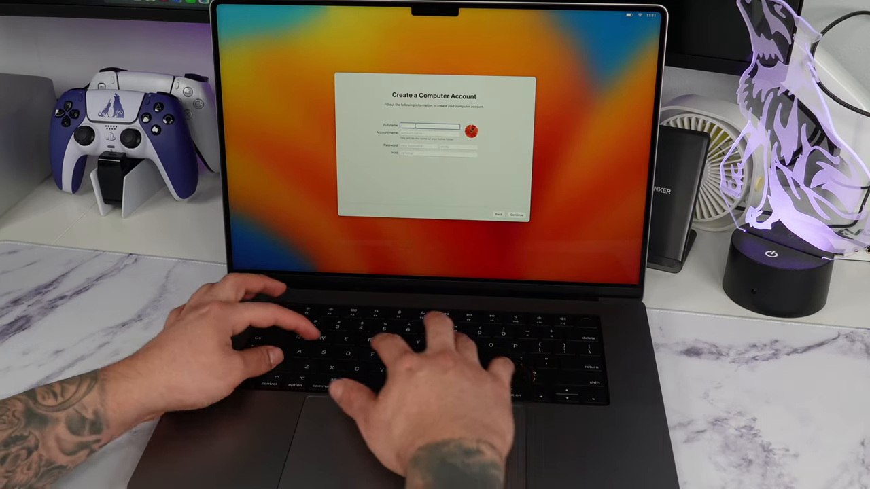
# Create the account 'Fire Wolf', enable Location Services, and continue past Analytics
pyautogui.write('Fire Wolf')
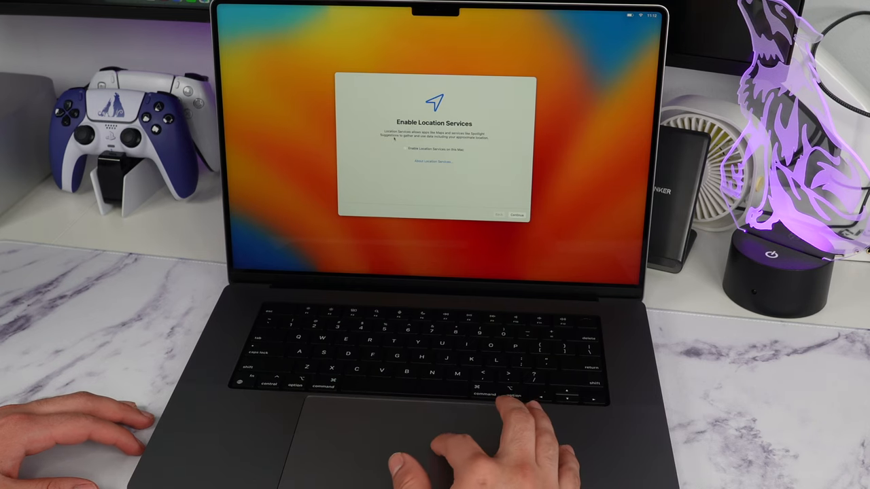
pyautogui.click(405, 148)
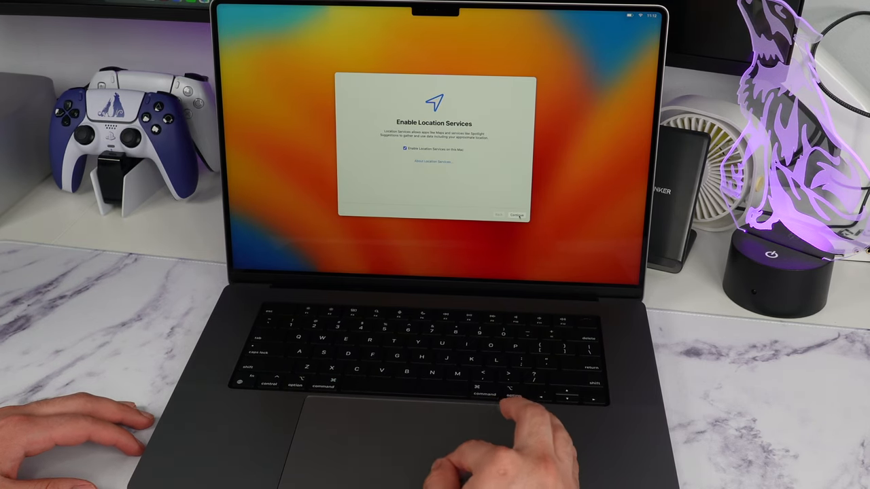
pyautogui.click(514, 215)
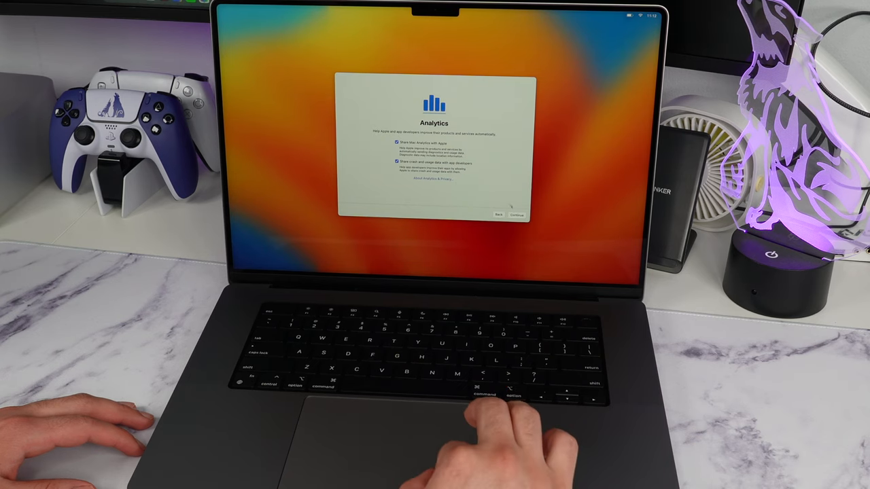
pyautogui.click(517, 215)
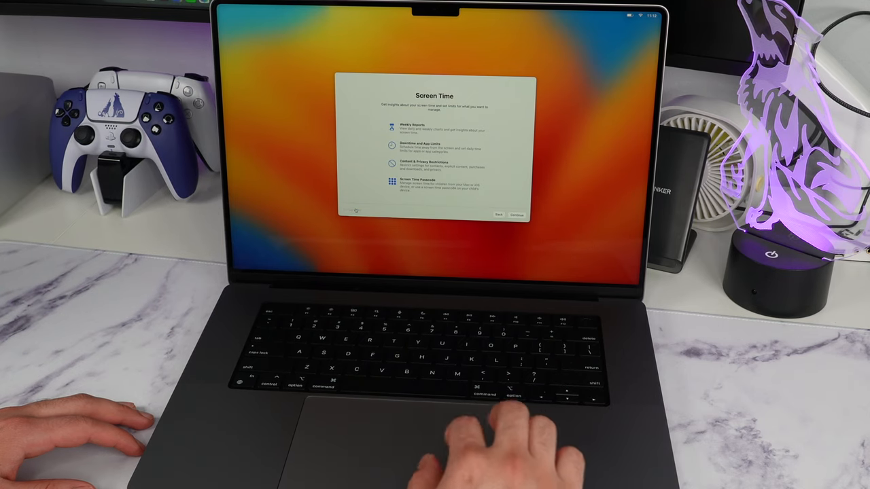
# Continue past the Screen Time step to reach Touch ID setup
pyautogui.click(515, 214)
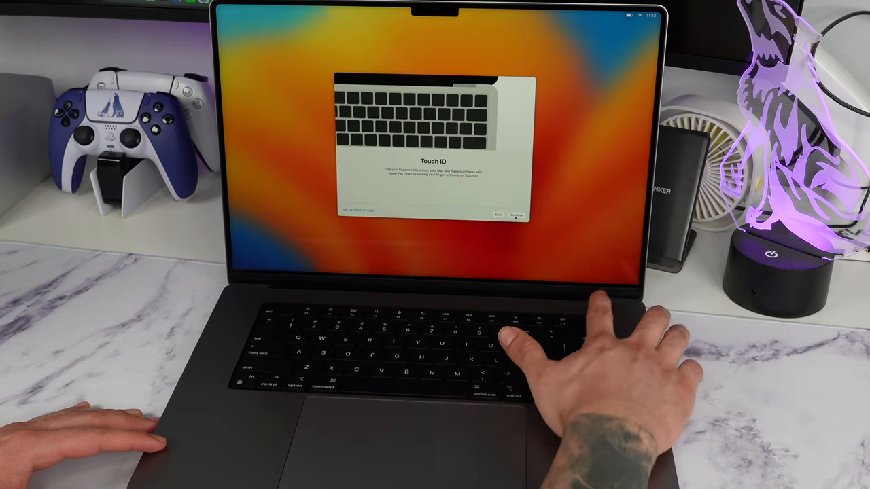
# Skip Touch ID setup and reach the Choose Your Look screen
pyautogui.click(515, 216)
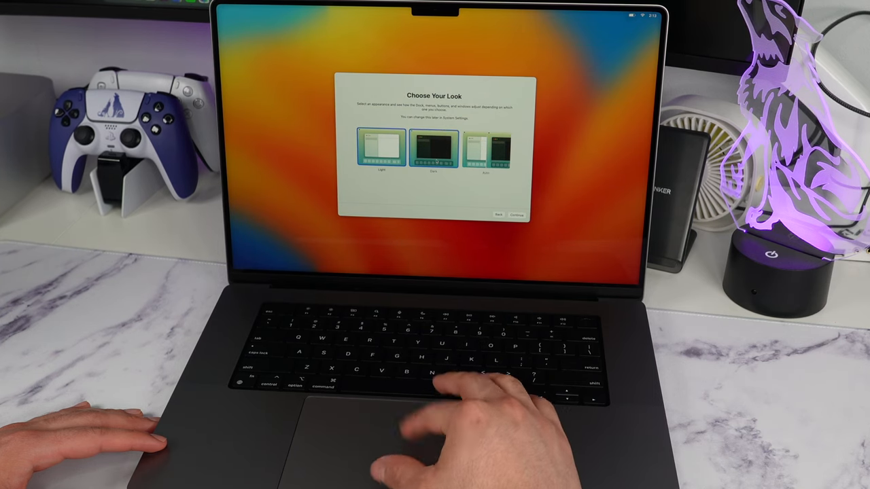
# Pick the Auto light/dark appearance and finish setup to the desktop
pyautogui.click(481, 150)
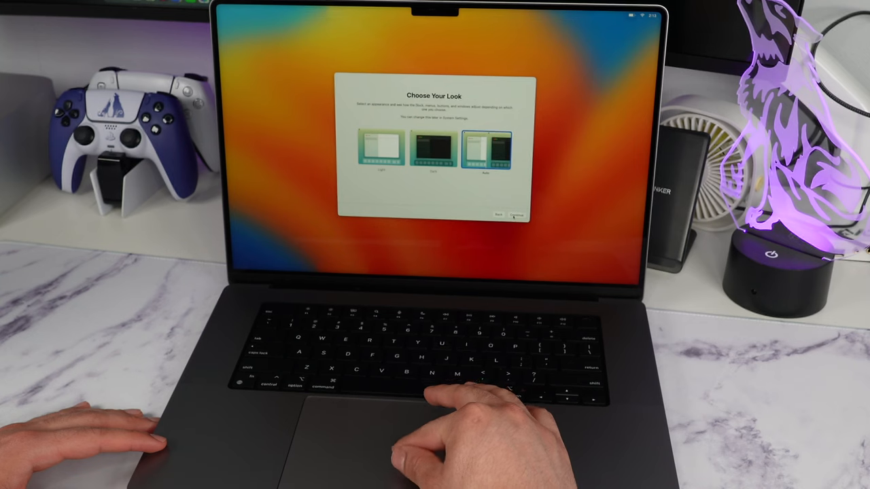
pyautogui.click(514, 214)
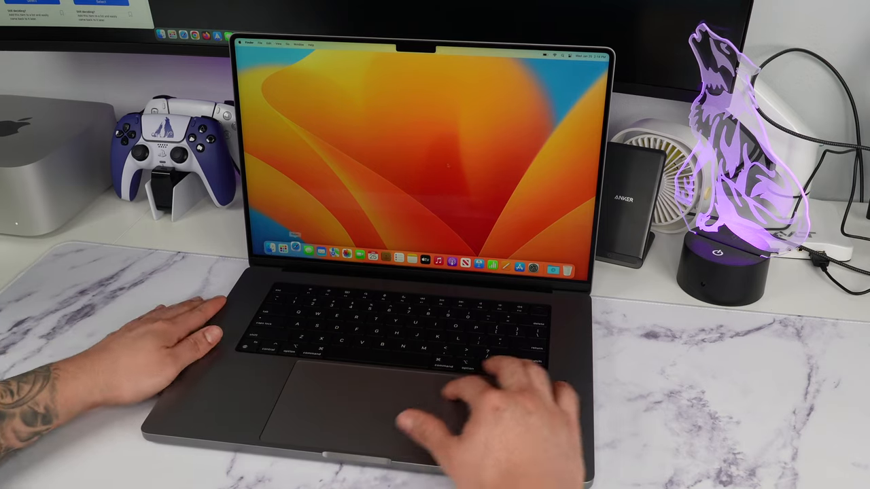
# Launch Safari, load google.com, then begin entering apple.com in the address bar
pyautogui.click(329, 254)
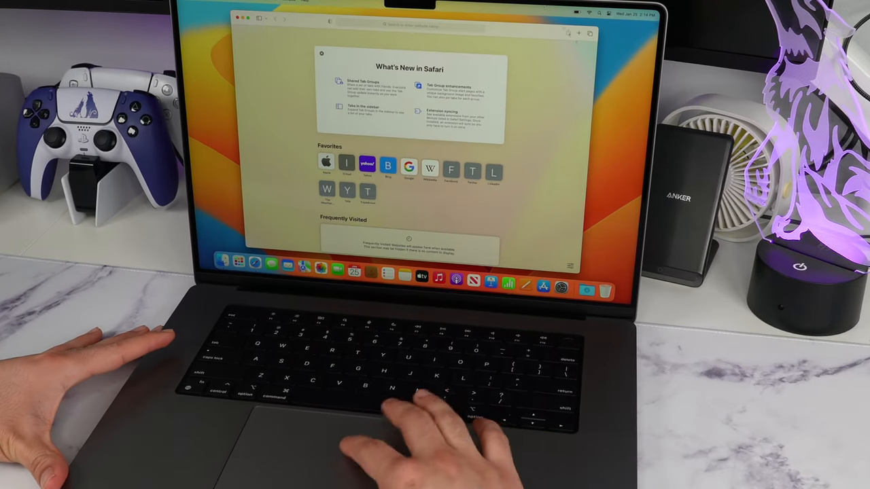
pyautogui.click(408, 24)
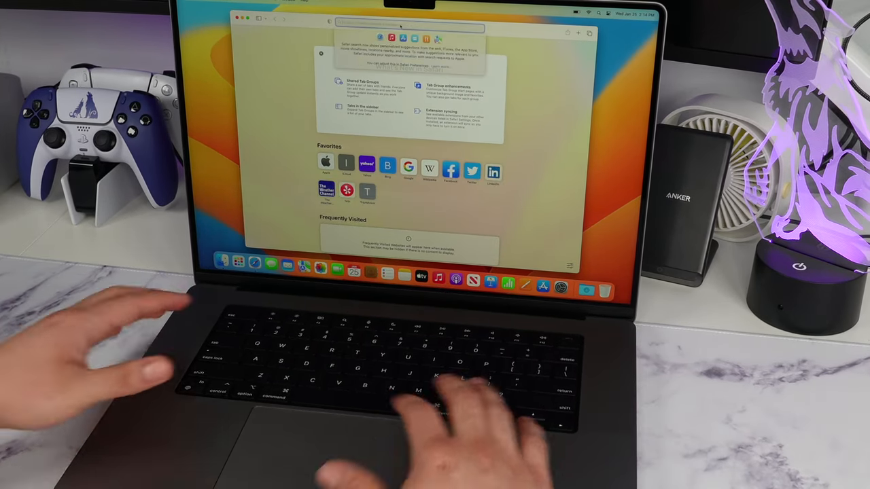
pyautogui.write('google.com')
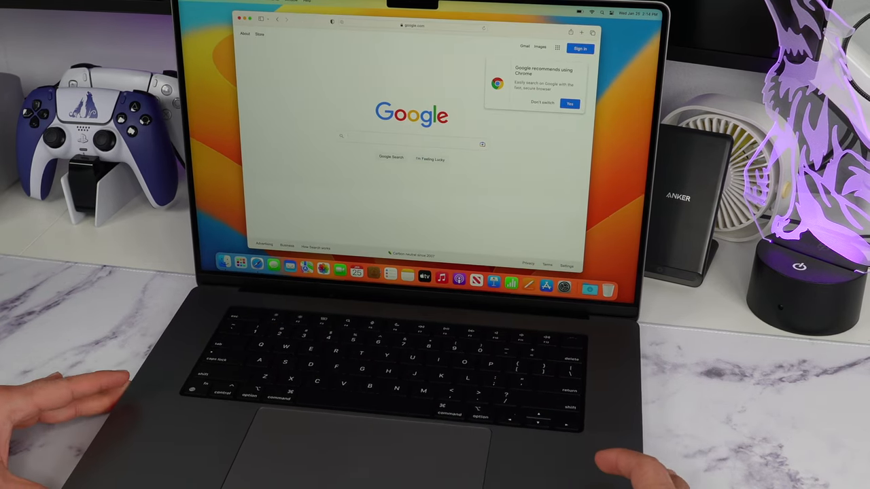
pyautogui.click(409, 27)
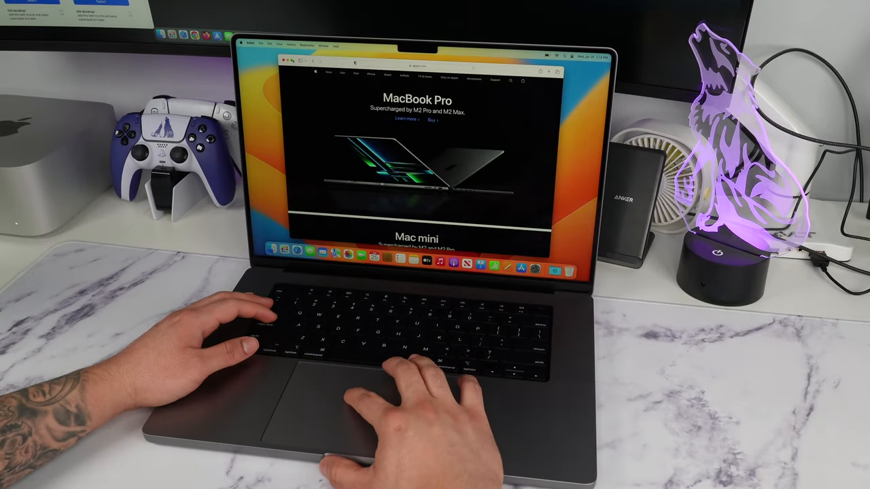
pyautogui.scroll(-3)
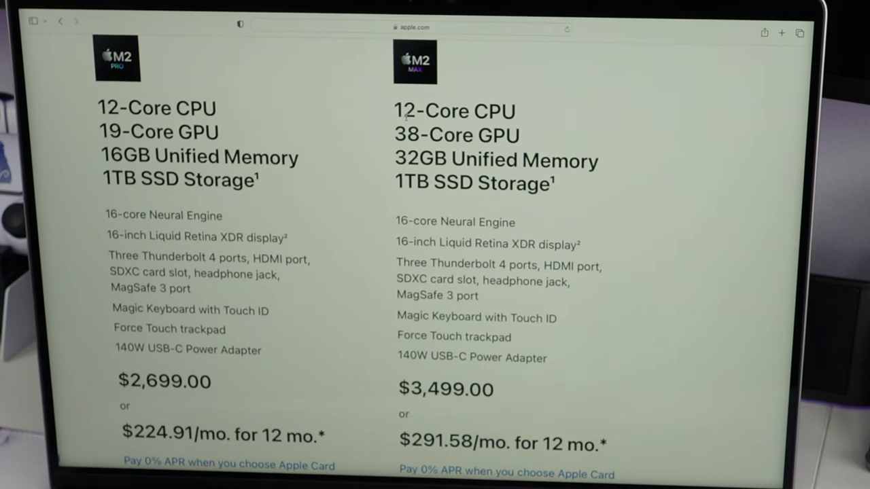
# Scroll the MacBook Pro comparison to show monthly pricing $224.91 and $291.58
pyautogui.scroll(-3)
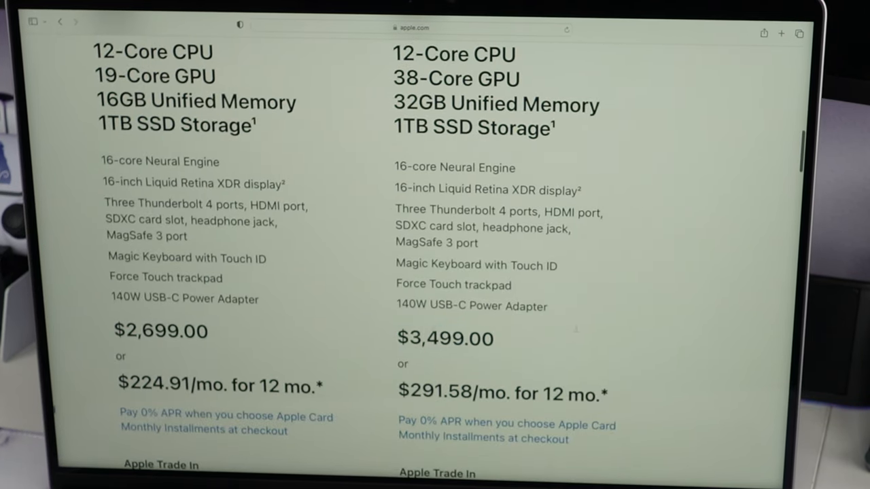